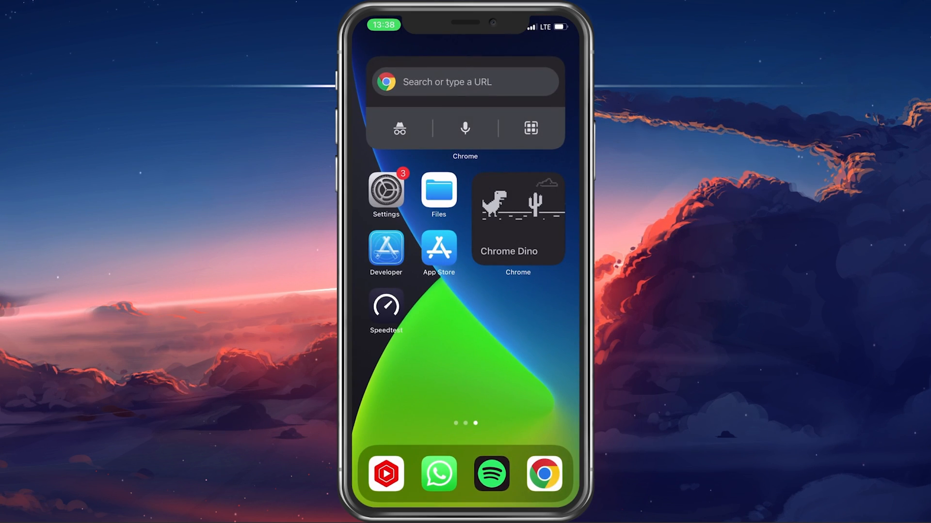
Step: Check whether Face ID is enabled for iTunes & App Store purchases in Face ID & Passcode
click(384, 190)
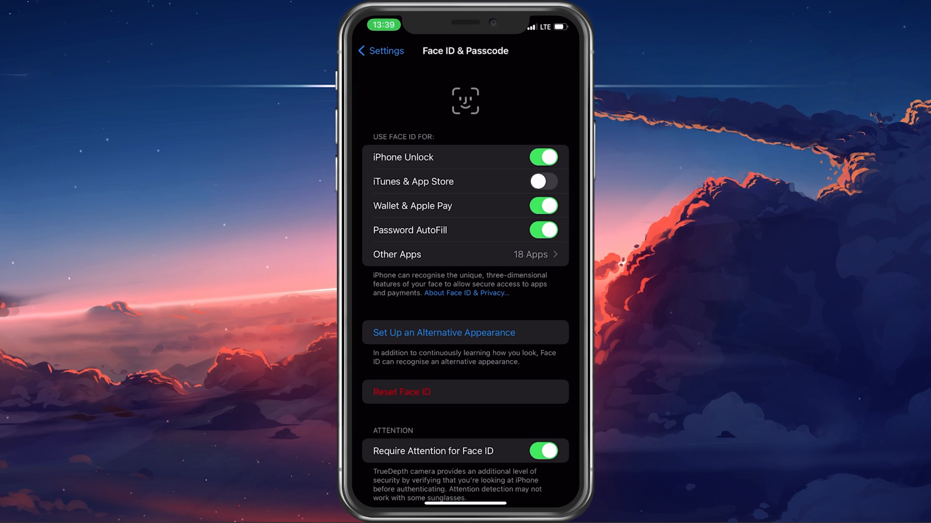
click(380, 52)
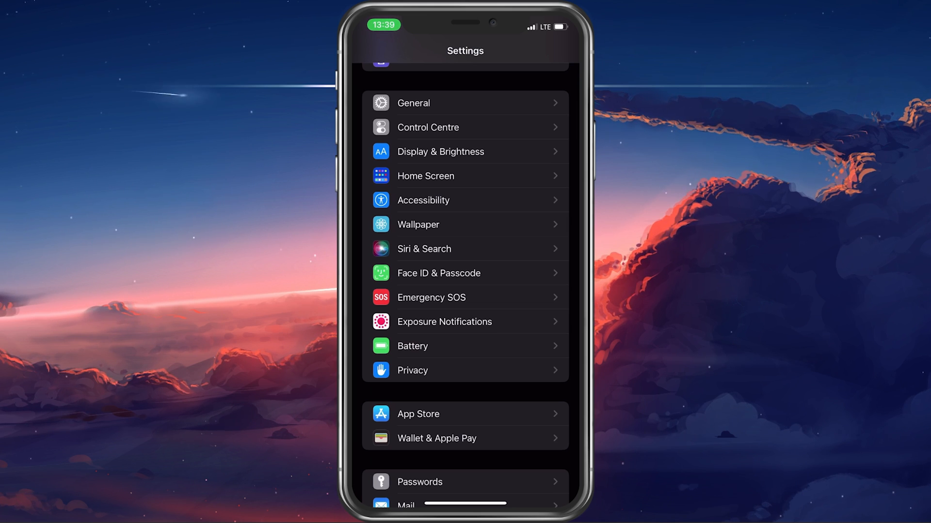
scroll(down, 3)
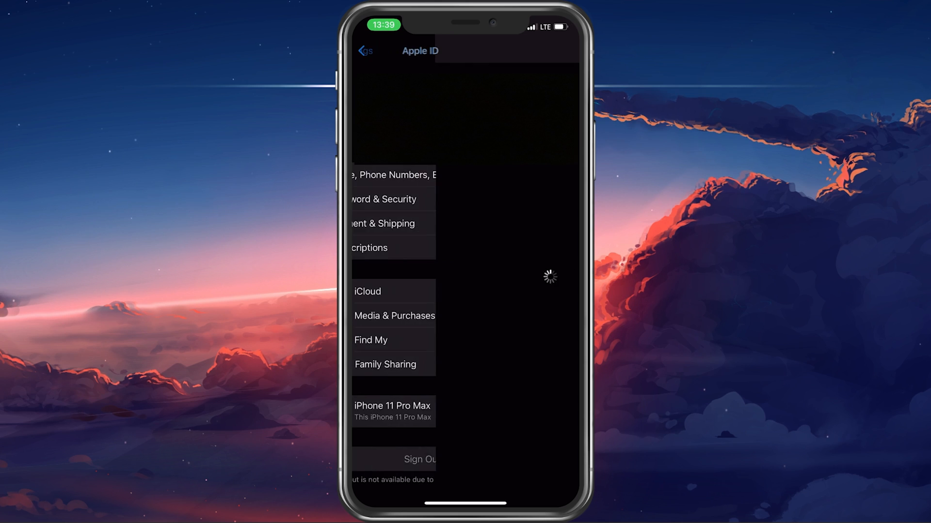
click(383, 224)
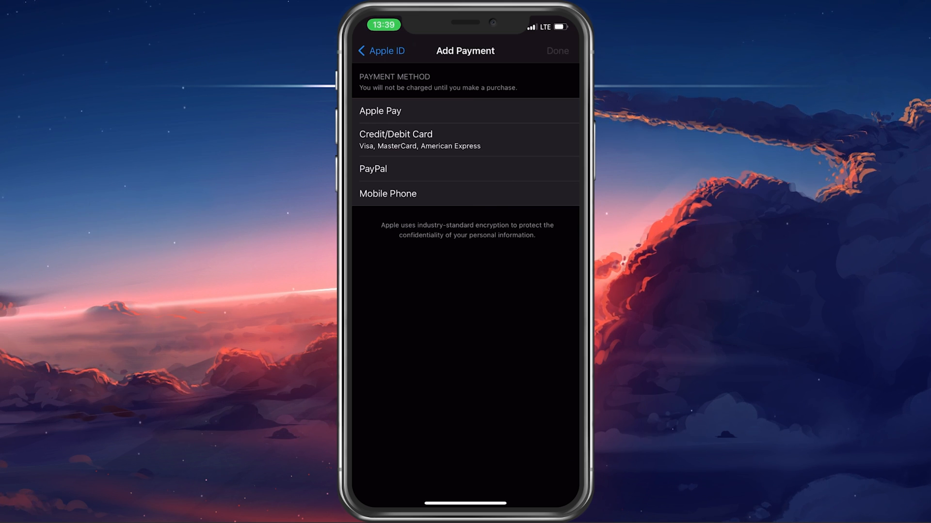
click(381, 50)
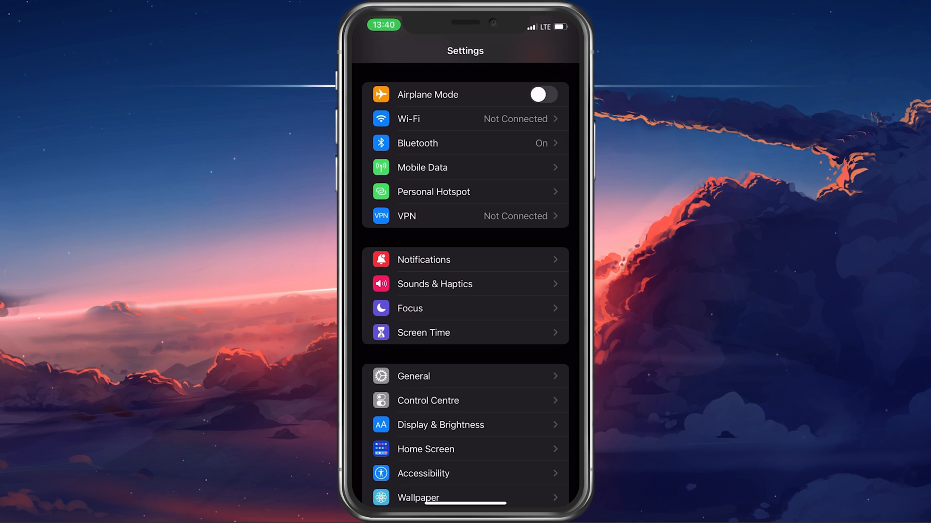
Step: Confirm Payment & Shipping shows None on the Apple ID page, then leave it for Screen Time
scroll(down, 3)
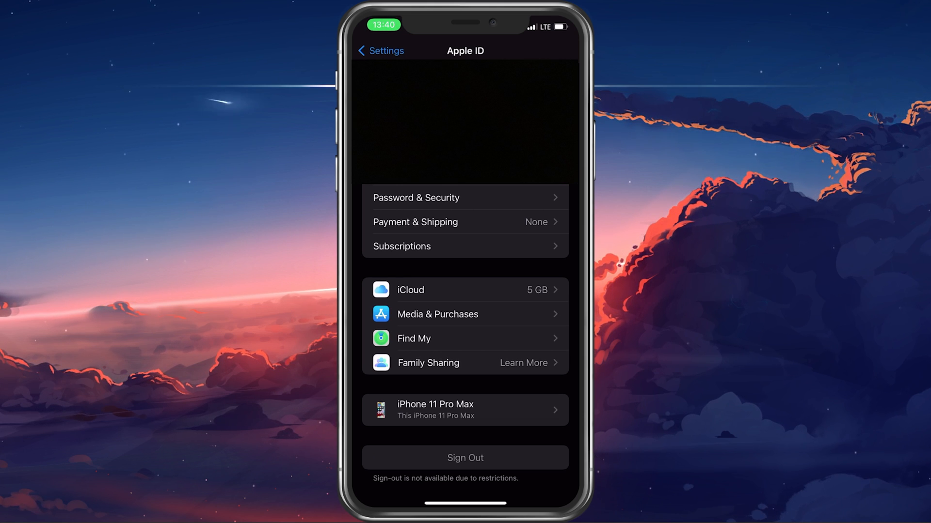
click(379, 51)
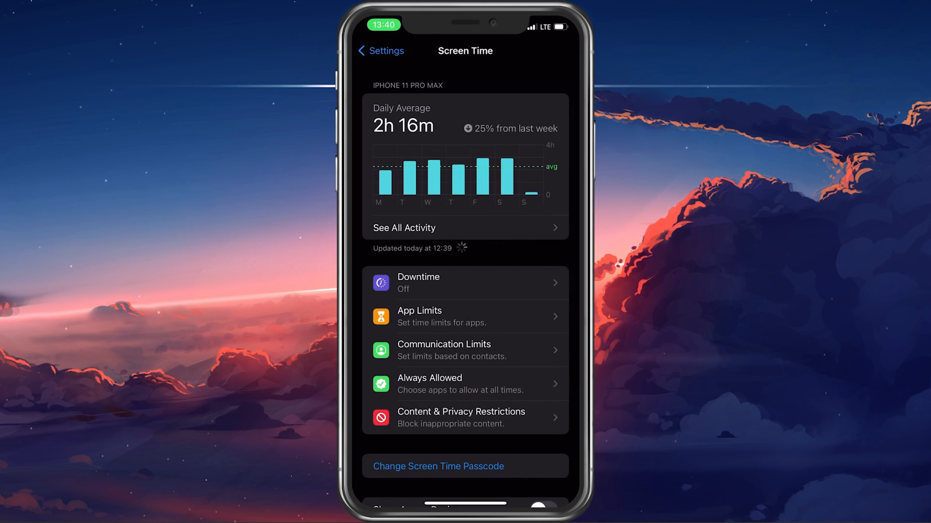
Step: Review iTunes & App Store Purchases permissions and switch off Content & Privacy Restrictions
click(460, 417)
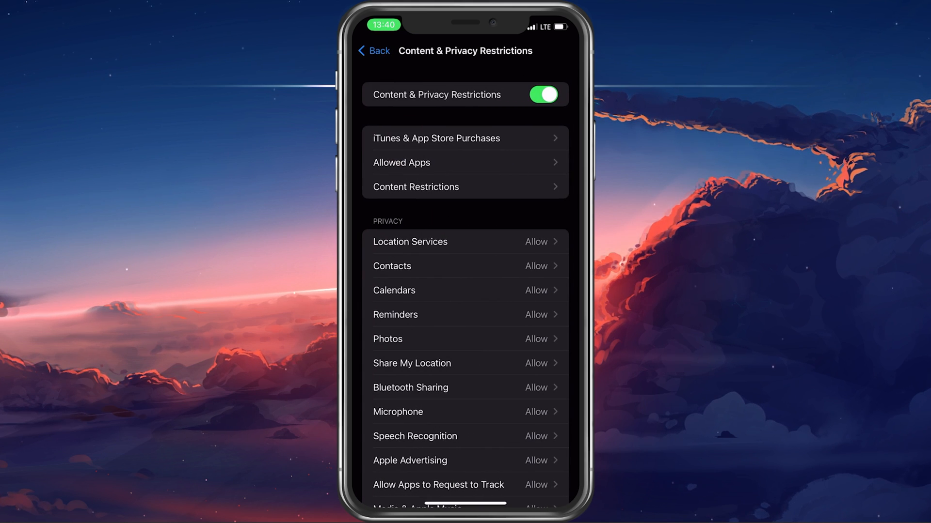
click(542, 94)
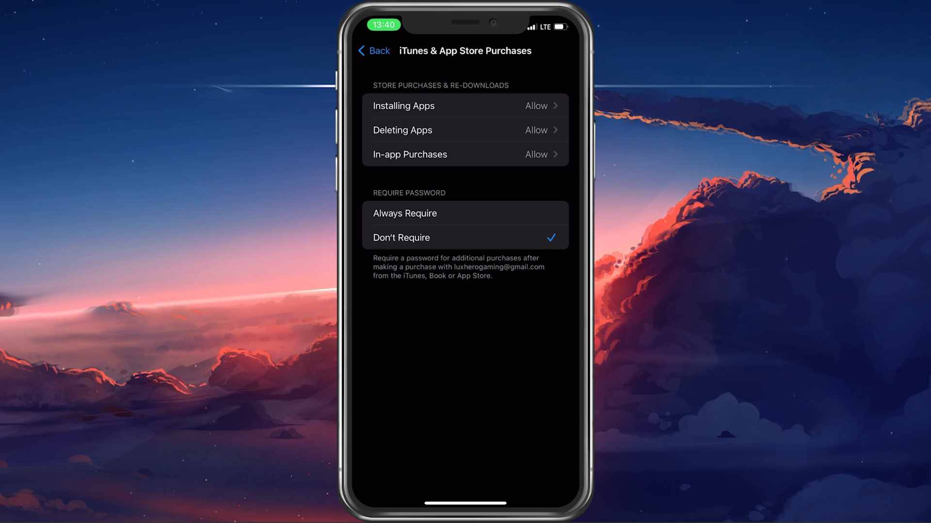
click(372, 52)
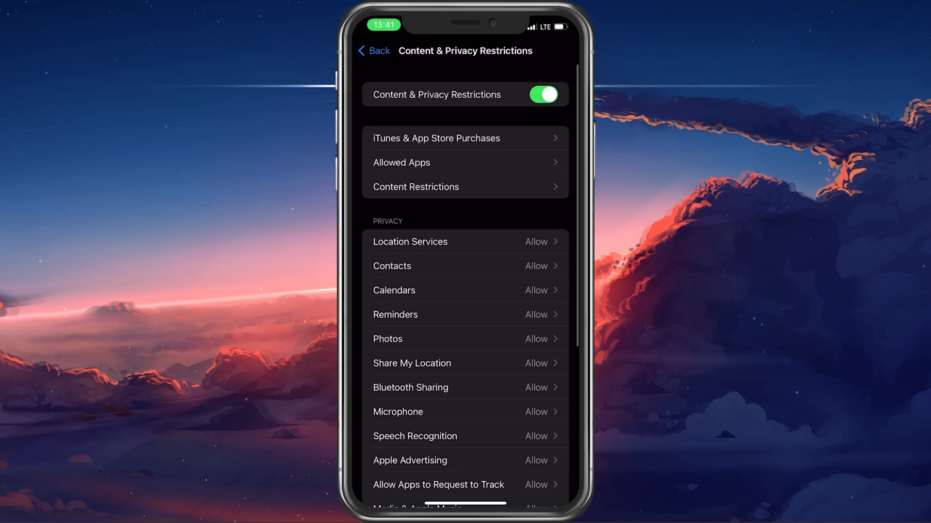
click(543, 94)
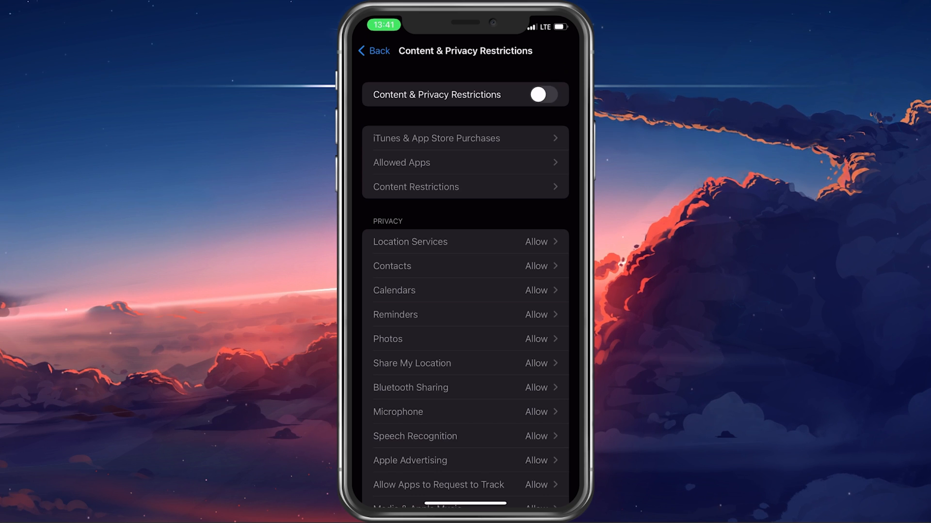
click(372, 51)
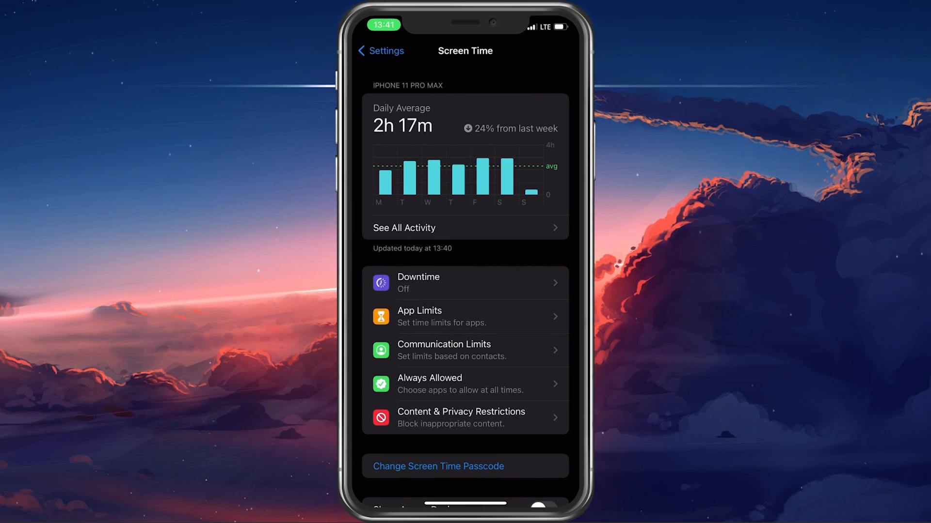
Step: Verify in General > Software Update that iOS 15.5 is up to date
click(379, 50)
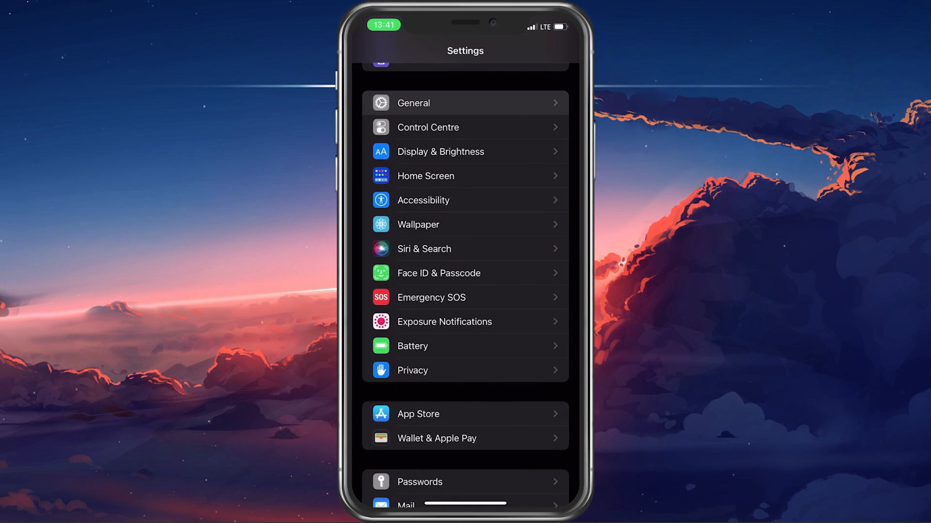
click(413, 103)
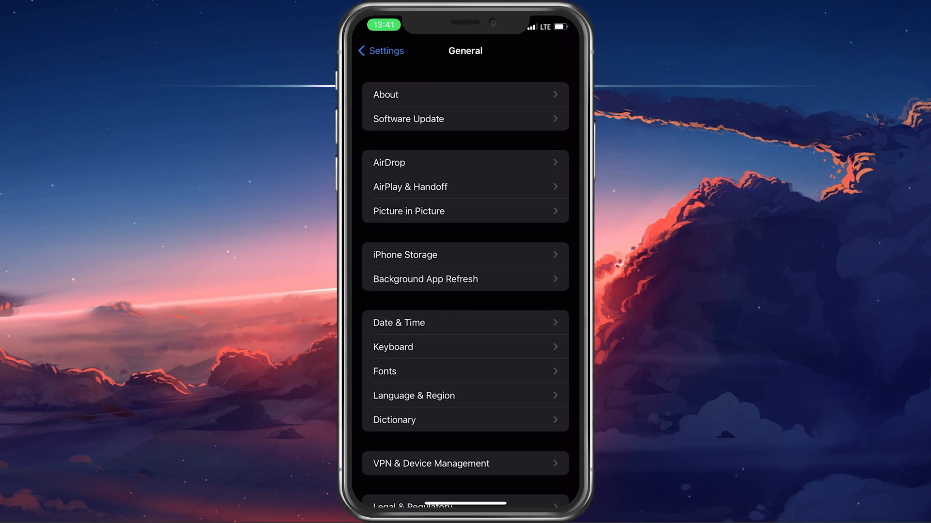
click(465, 118)
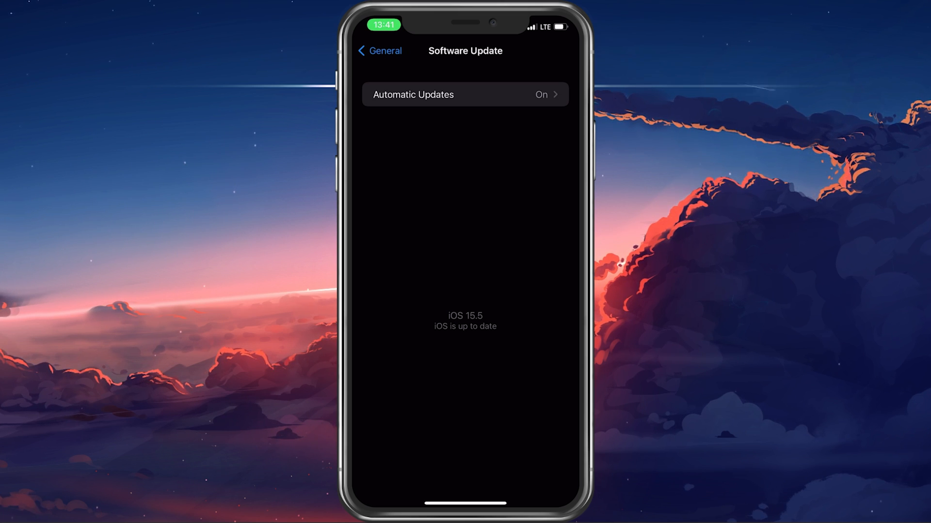
click(379, 50)
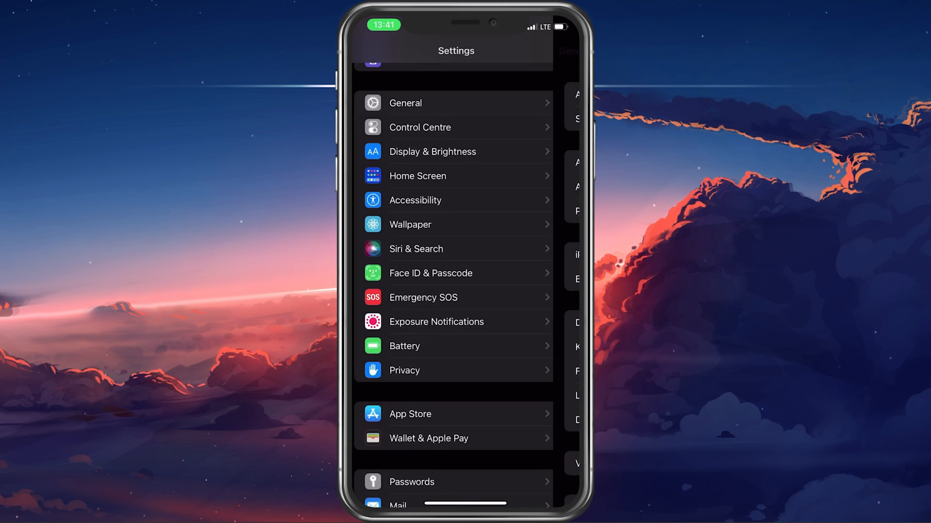